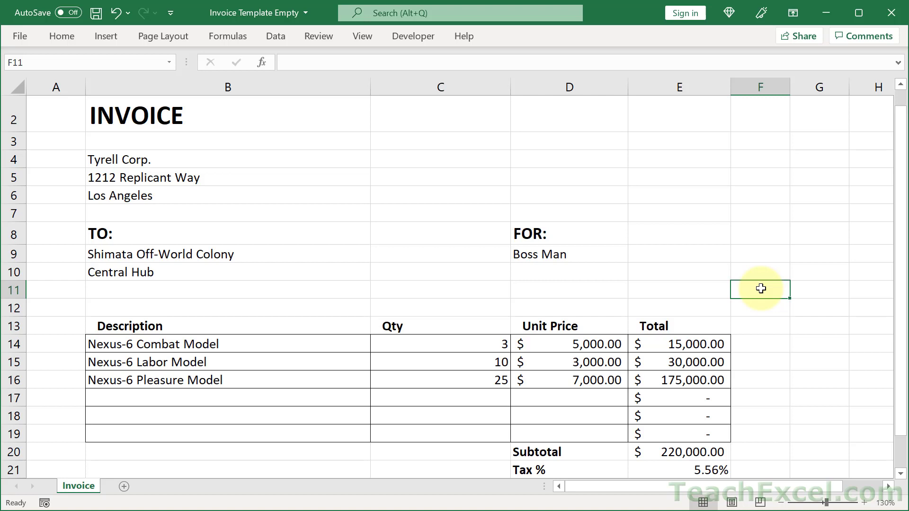
{"action": "mouse_move", "coordinate": [689, 284]}
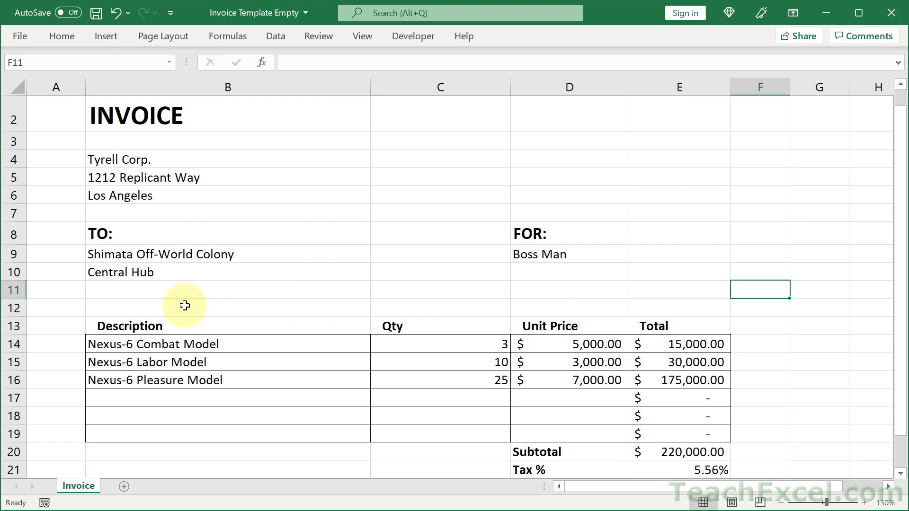
{"action": "mouse_move", "coordinate": [301, 309]}
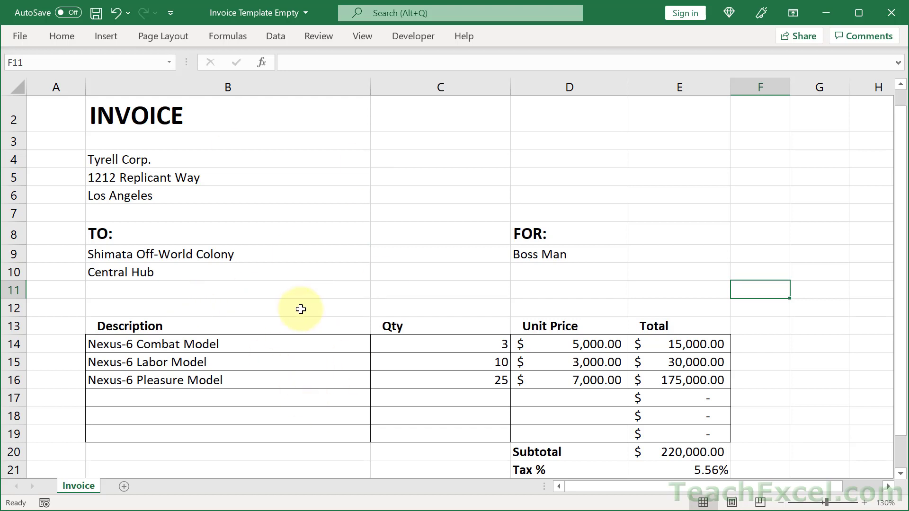
{"action": "mouse_move", "coordinate": [87, 355]}
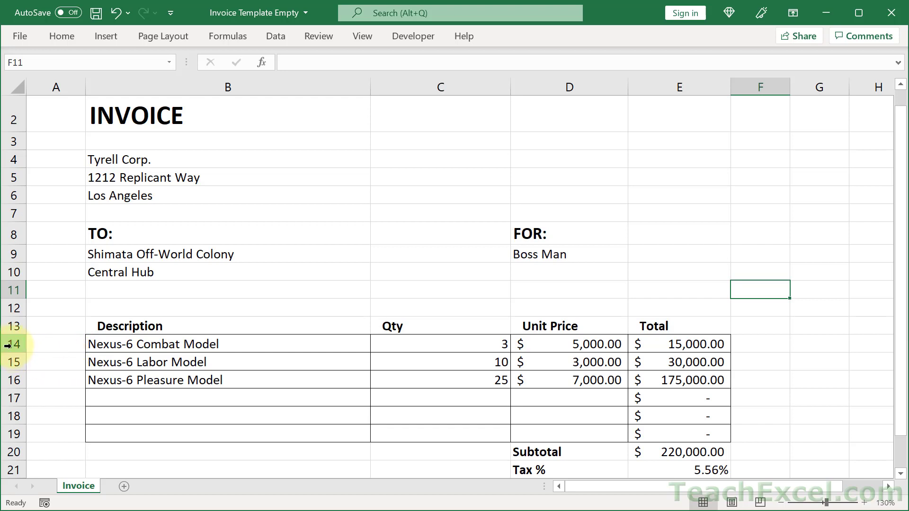
- Insert five blank rows above the Nexus-6 items via the row-14 header, pushing the items to row 19
{"action": "right_click", "coordinate": [12, 344]}
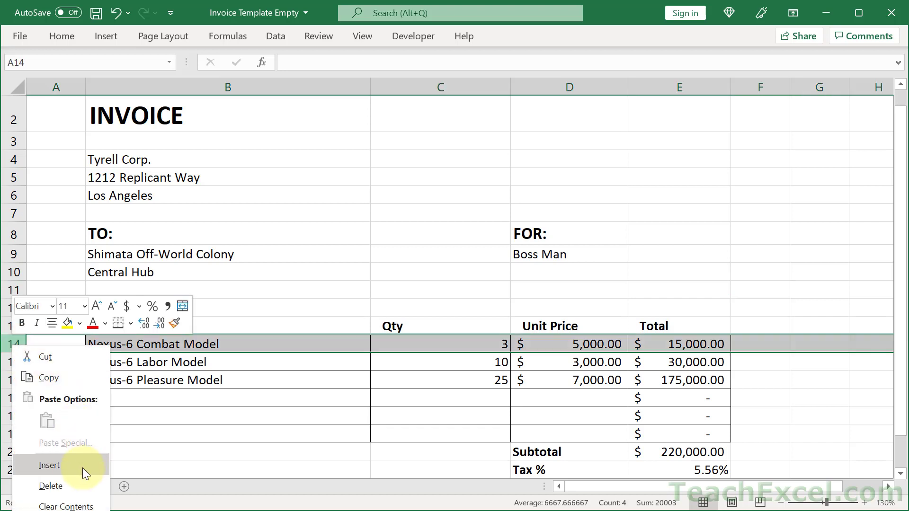
{"action": "left_click", "coordinate": [47, 465]}
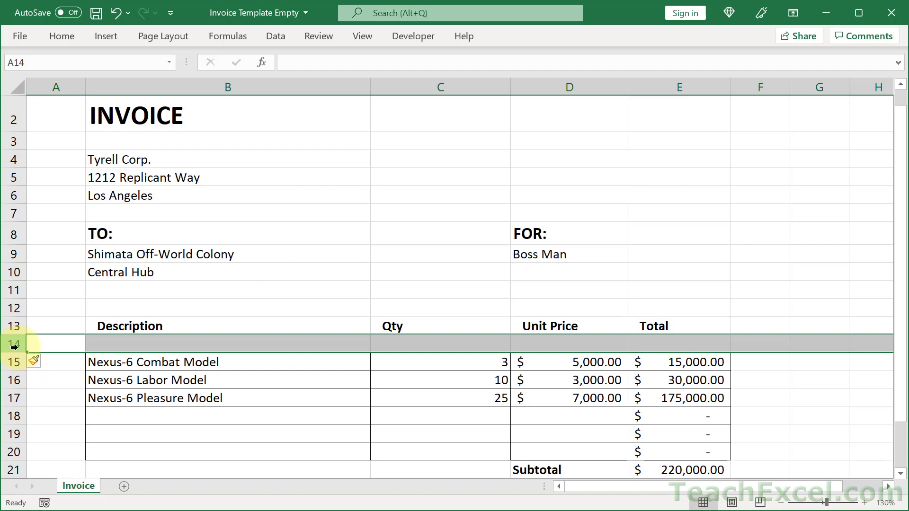
{"action": "right_click", "coordinate": [14, 343]}
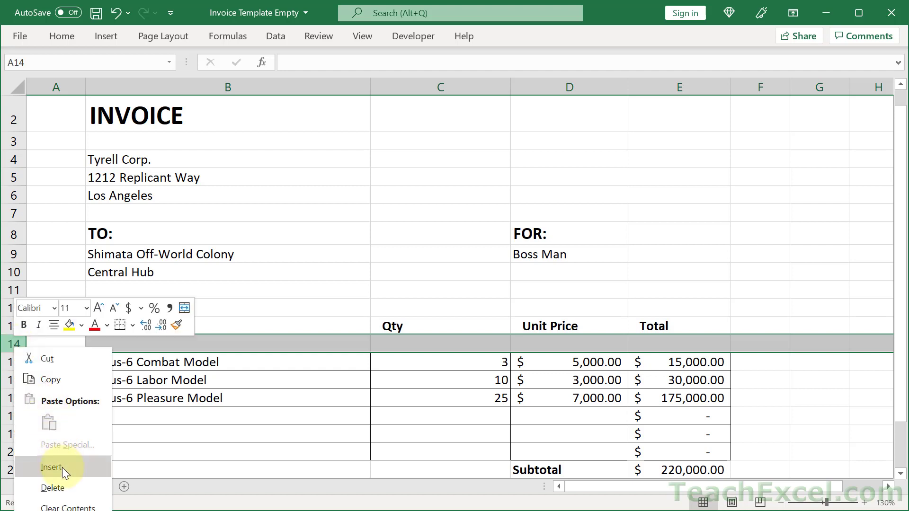
{"action": "left_click", "coordinate": [48, 468]}
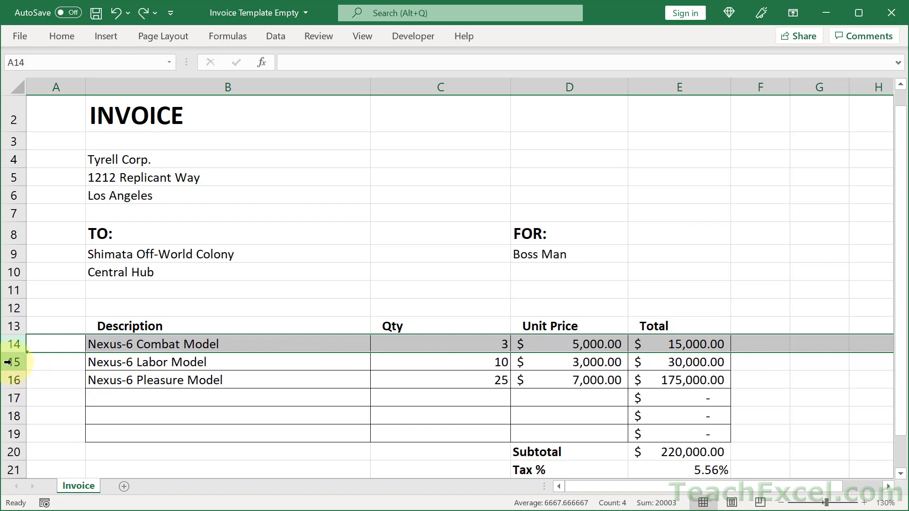
{"action": "right_click", "coordinate": [14, 362]}
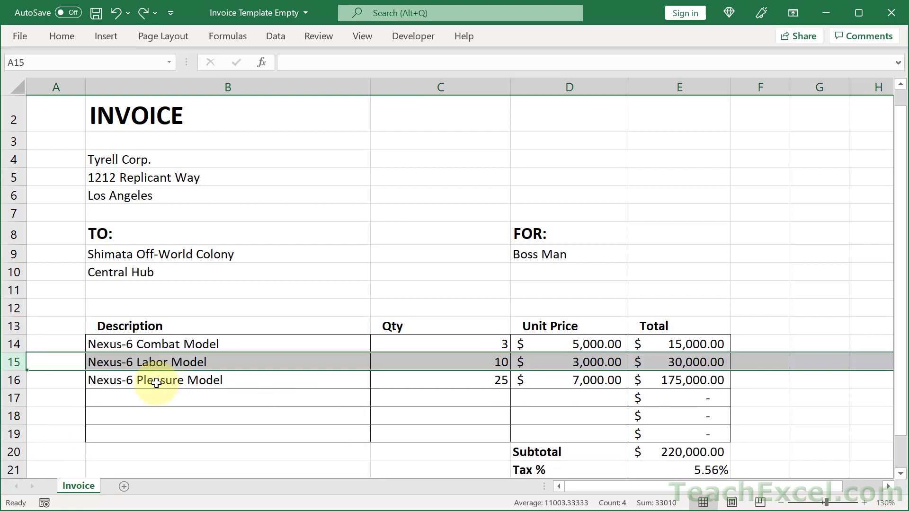
{"action": "right_click", "coordinate": [14, 344]}
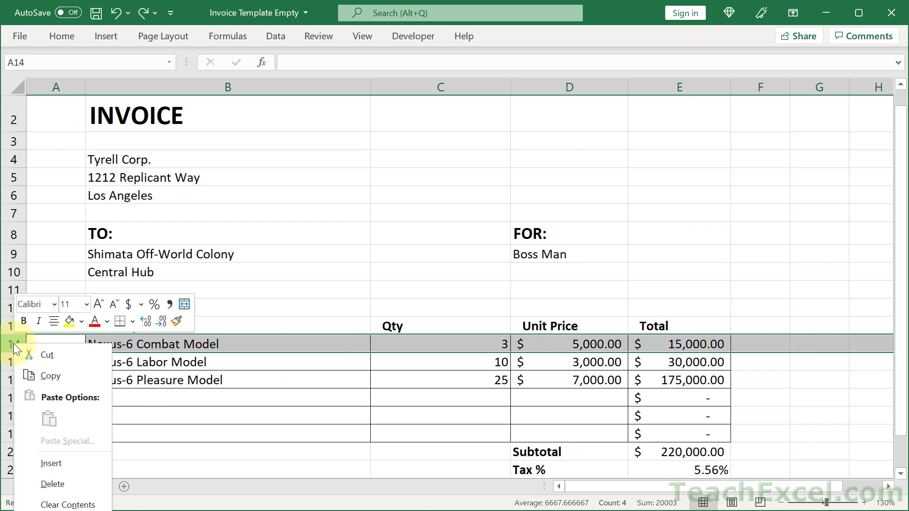
{"action": "left_click", "coordinate": [53, 464]}
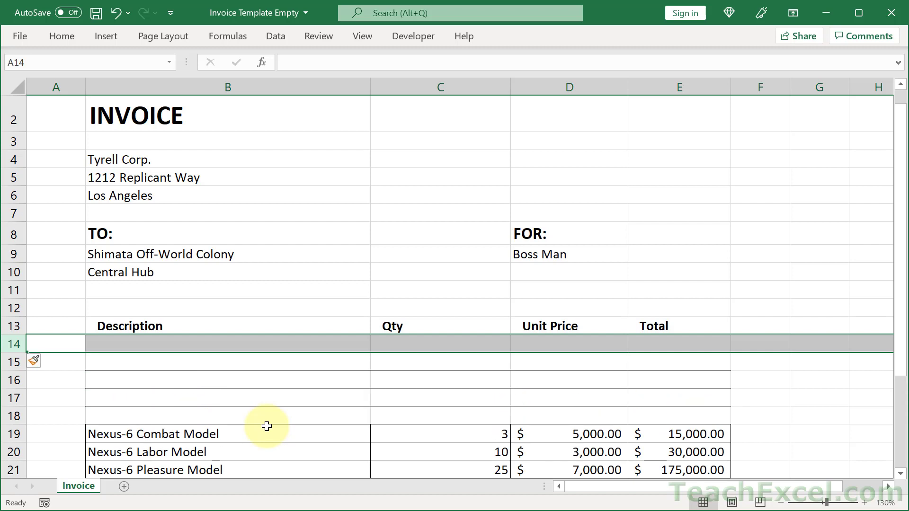
{"action": "mouse_move", "coordinate": [287, 351]}
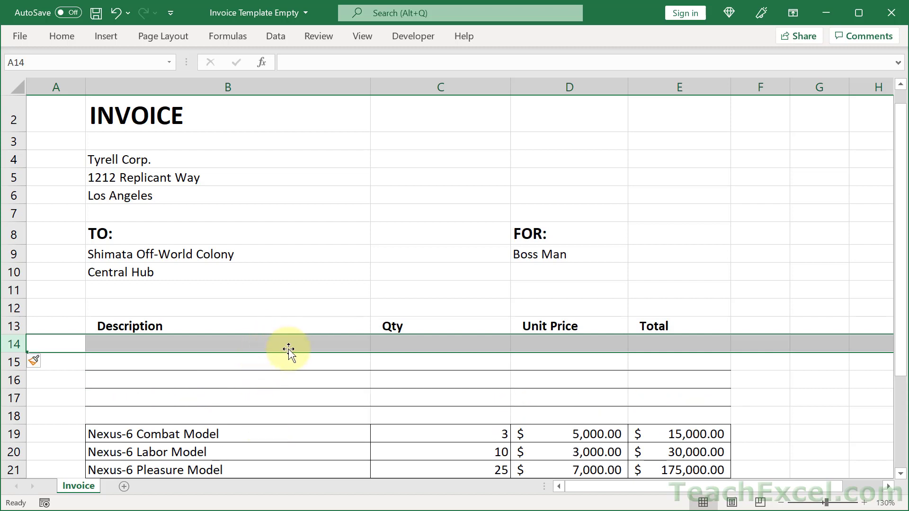
{"action": "mouse_move", "coordinate": [287, 433]}
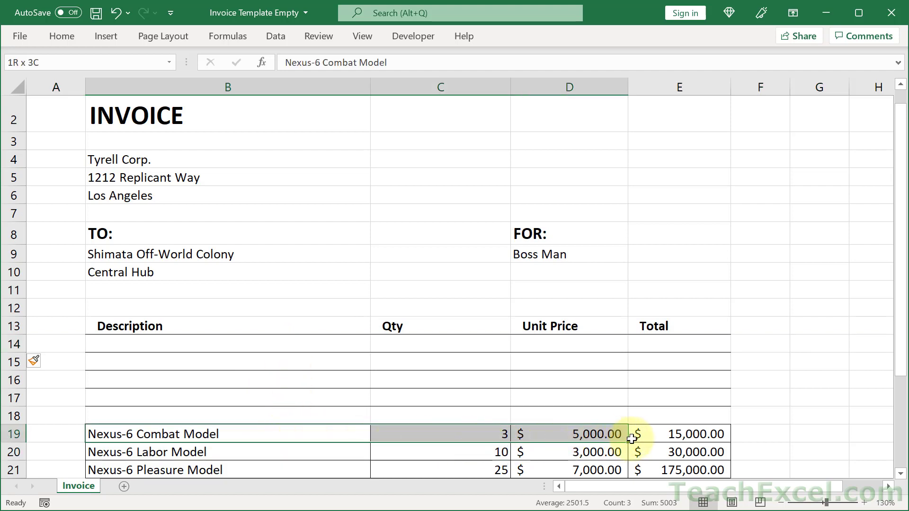
- Copy B19:E19 and paste only its border formats onto the new rows B14:E18
{"action": "left_click", "coordinate": [665, 433]}
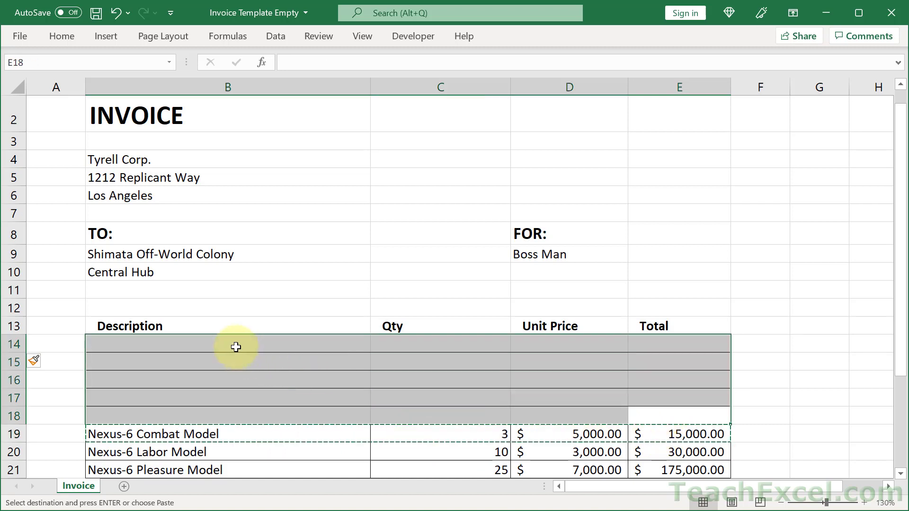
{"action": "mouse_move", "coordinate": [782, 264]}
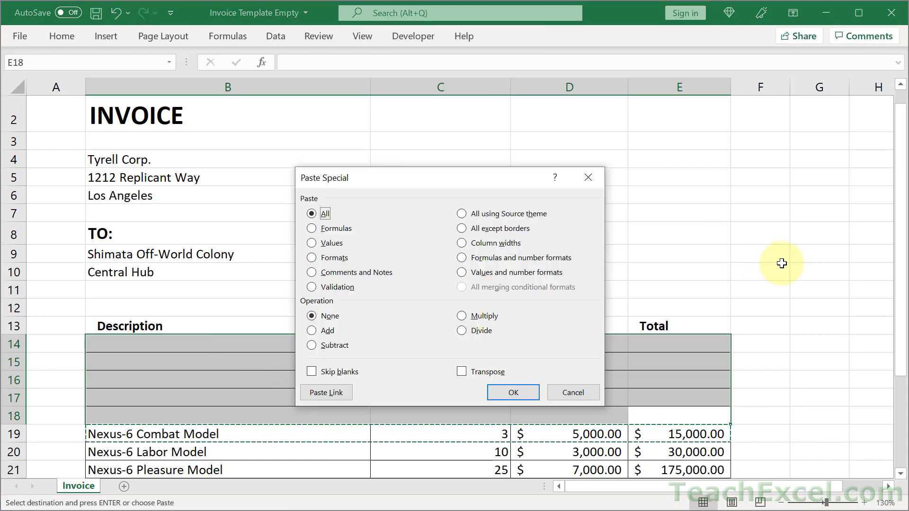
{"action": "left_click", "coordinate": [311, 258]}
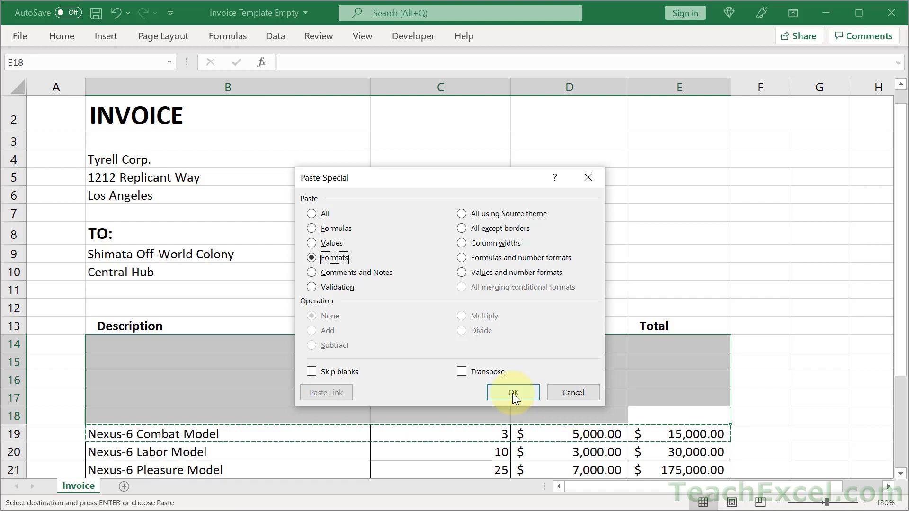
{"action": "left_click", "coordinate": [513, 392]}
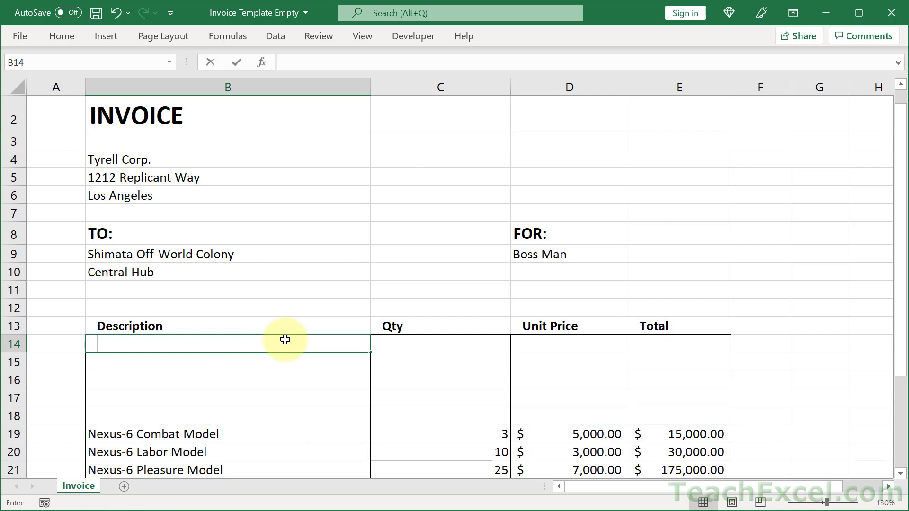
- Enter Nexus-6 Combat Model with quantity 10 and price $10,000.00 in row 14
{"action": "type", "text": "Nexus"}
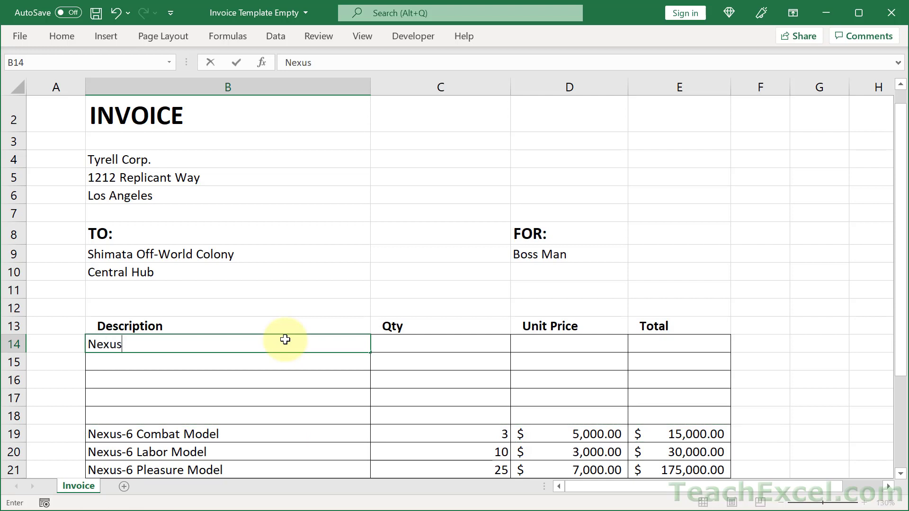
{"action": "type", "text": "-6 Coma"}
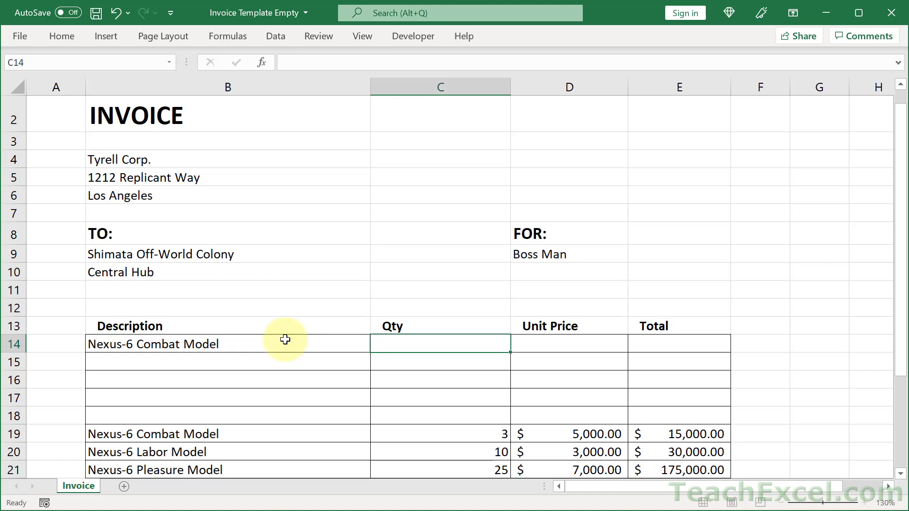
{"action": "type", "text": "10"}
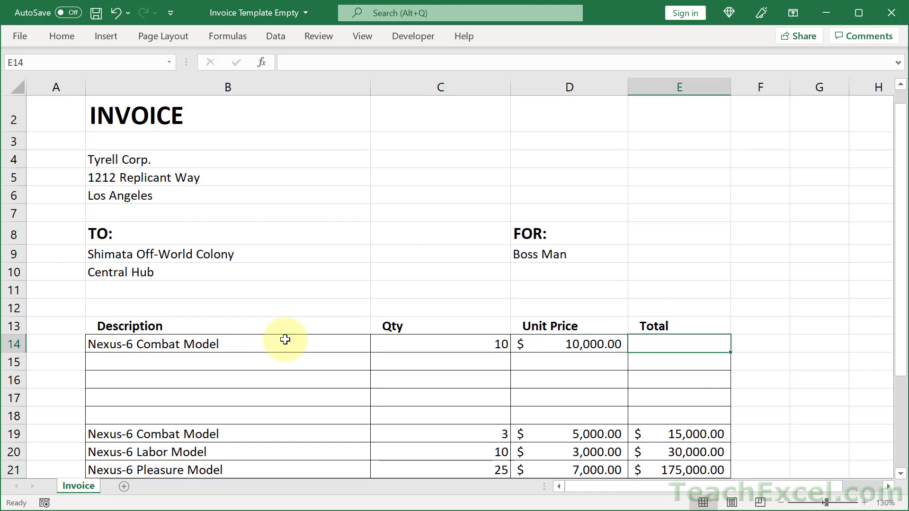
- Fill the Total formula from E19 up through E14, giving $100,000.00 in row 14
{"action": "left_click", "coordinate": [680, 433]}
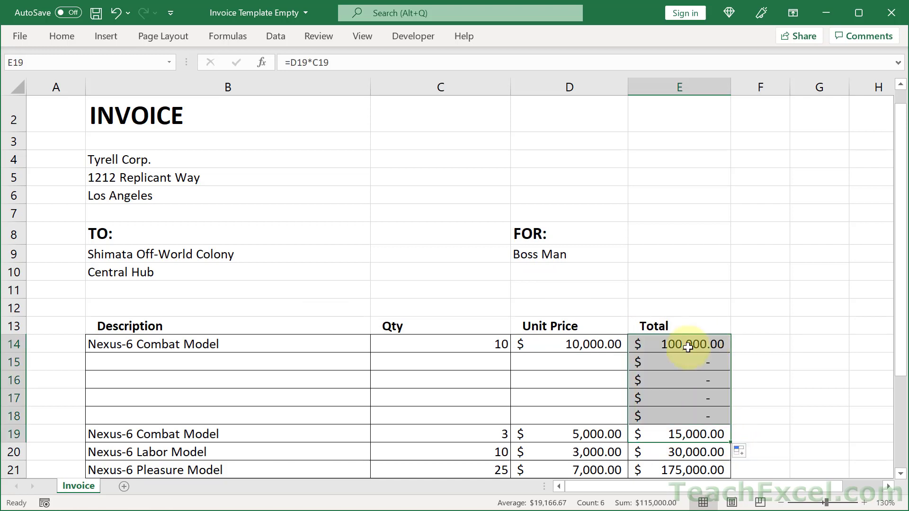
{"action": "left_click", "coordinate": [687, 345]}
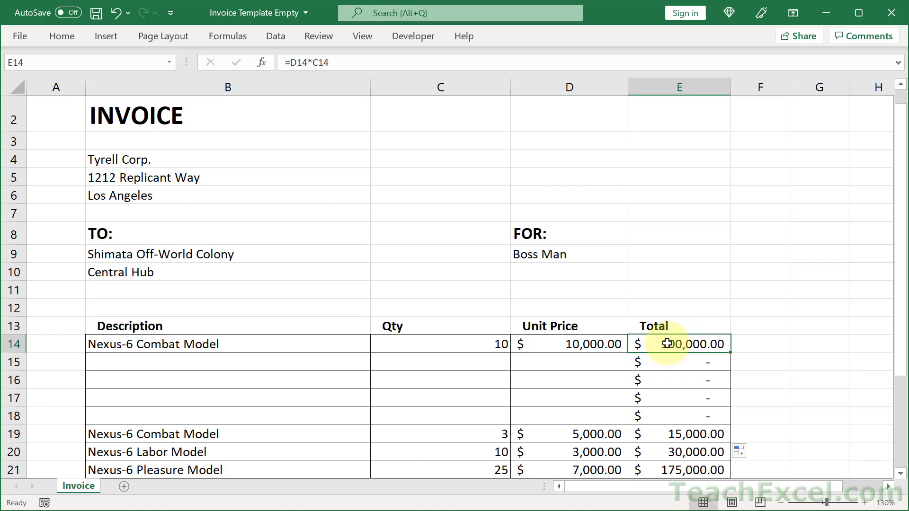
{"action": "mouse_move", "coordinate": [694, 412]}
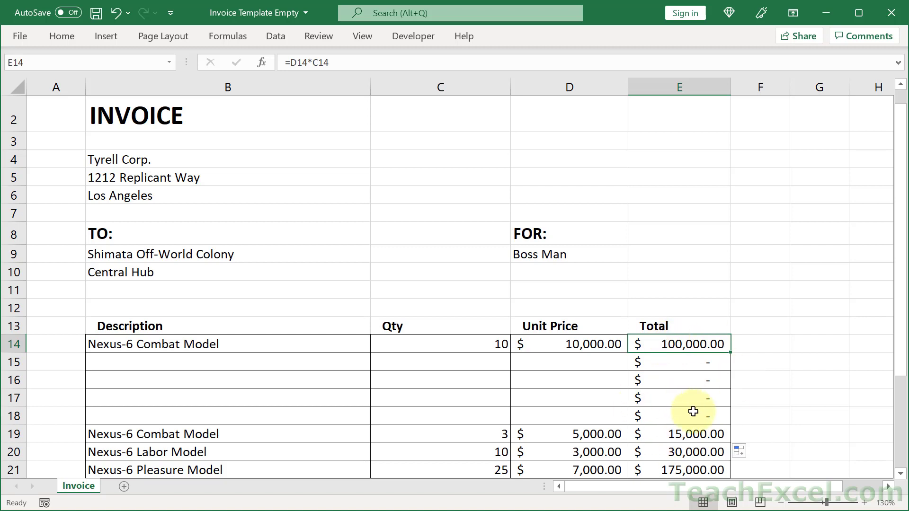
{"action": "left_click", "coordinate": [532, 358]}
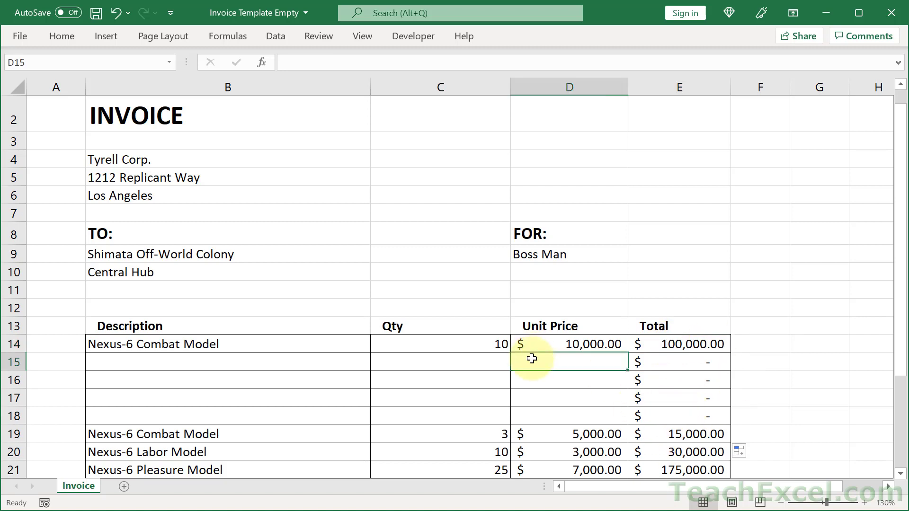